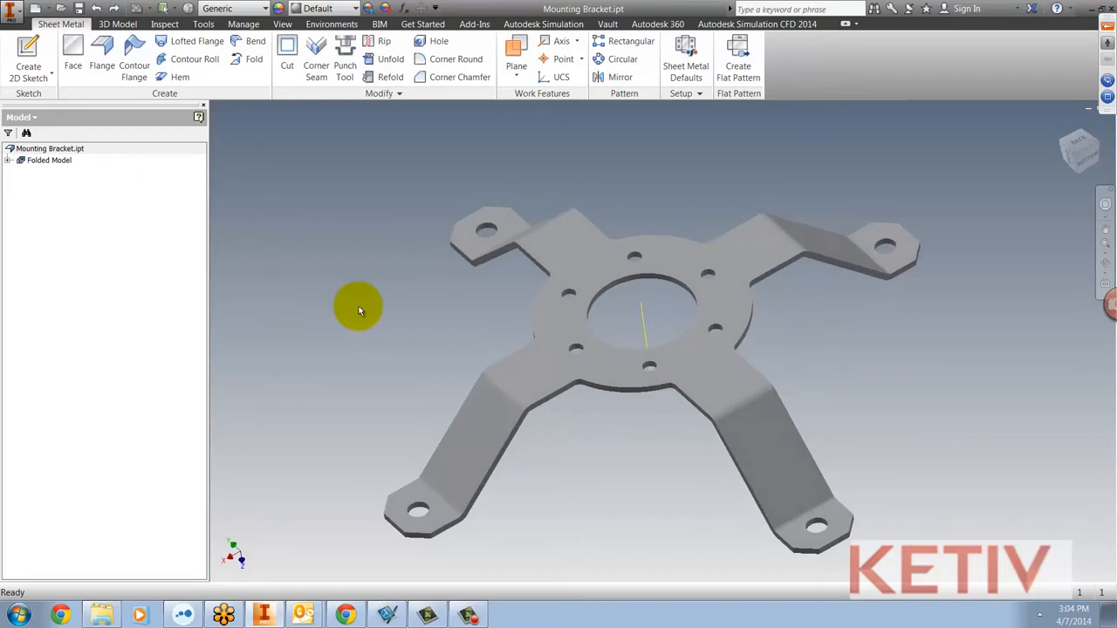
Orbit the mounting bracket and create its flat pattern with Create Flat Pattern
drag(637, 332, 637, 314)
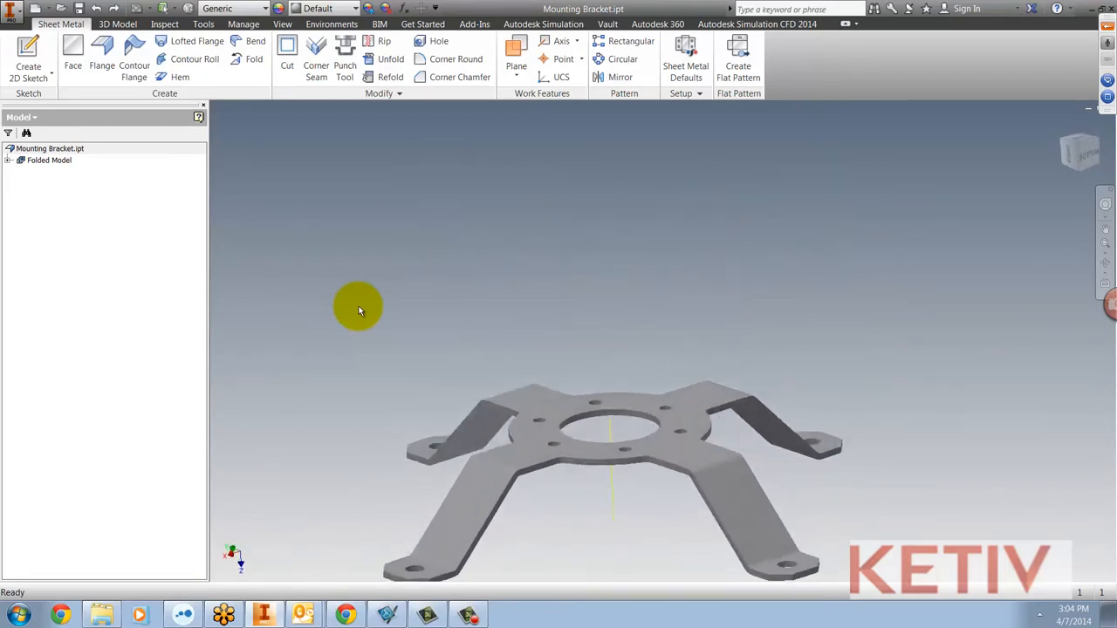
click(737, 57)
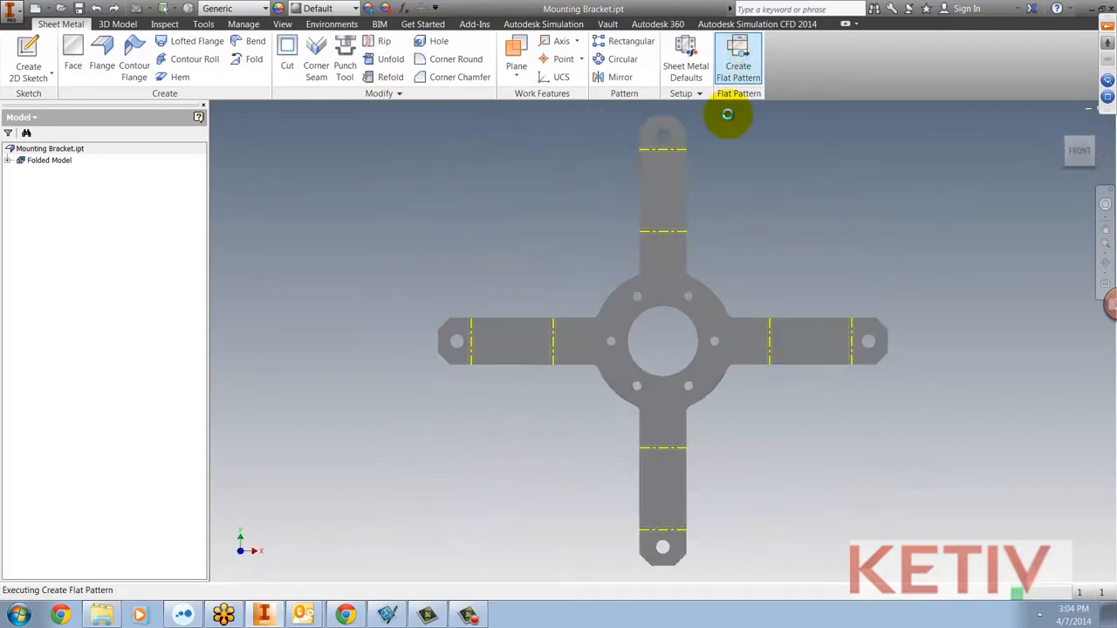
click(738, 57)
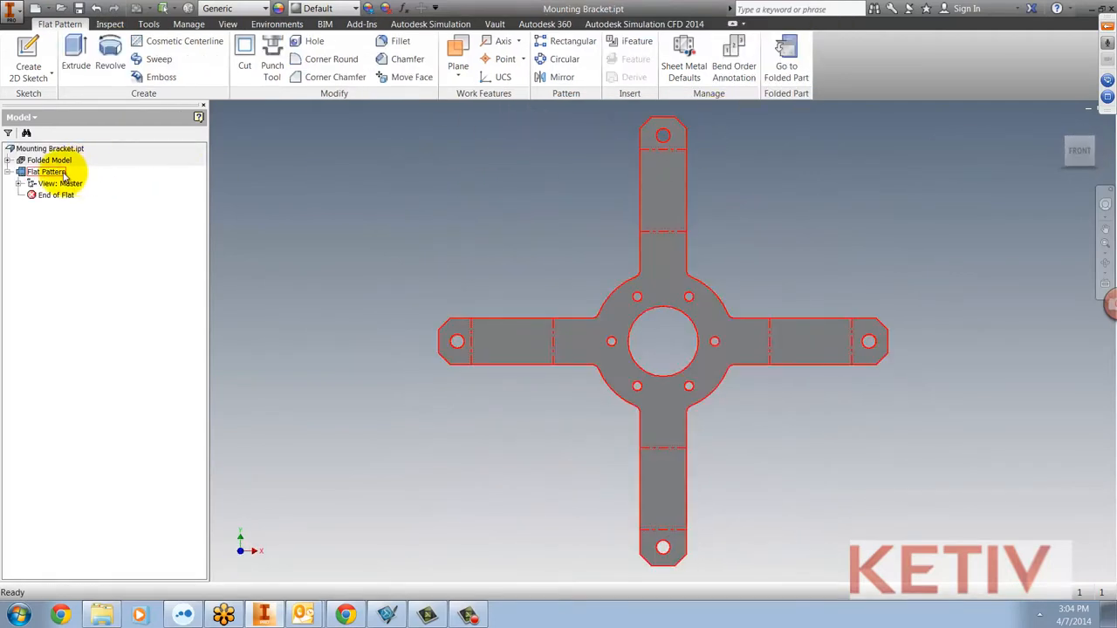
Flip the flat pattern's base face in the Orientation settings and apply it
double_click(45, 171)
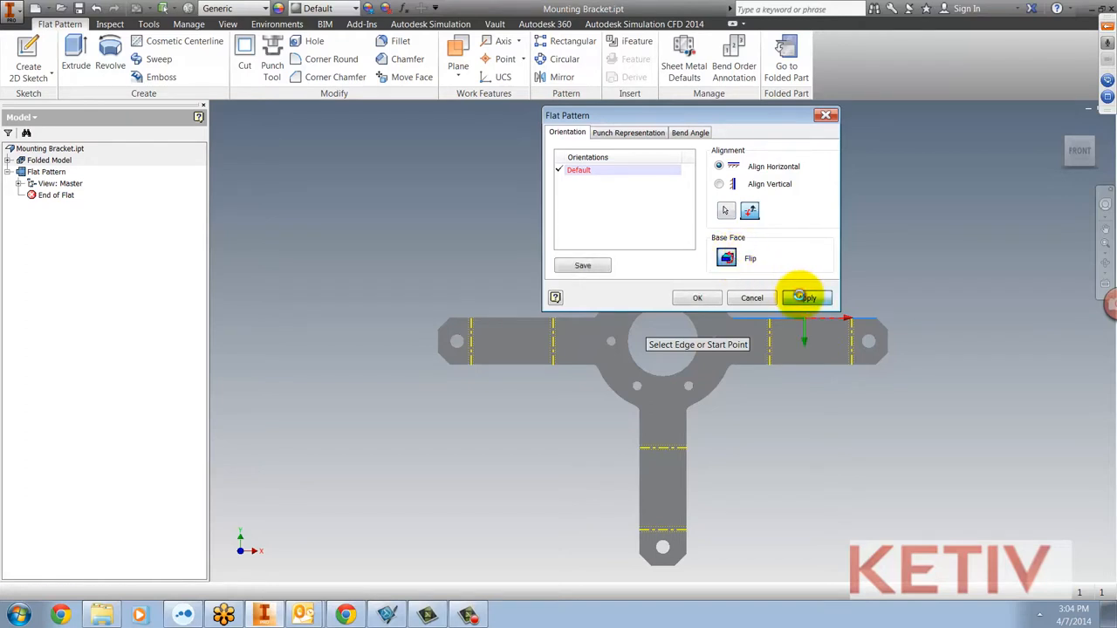
click(805, 298)
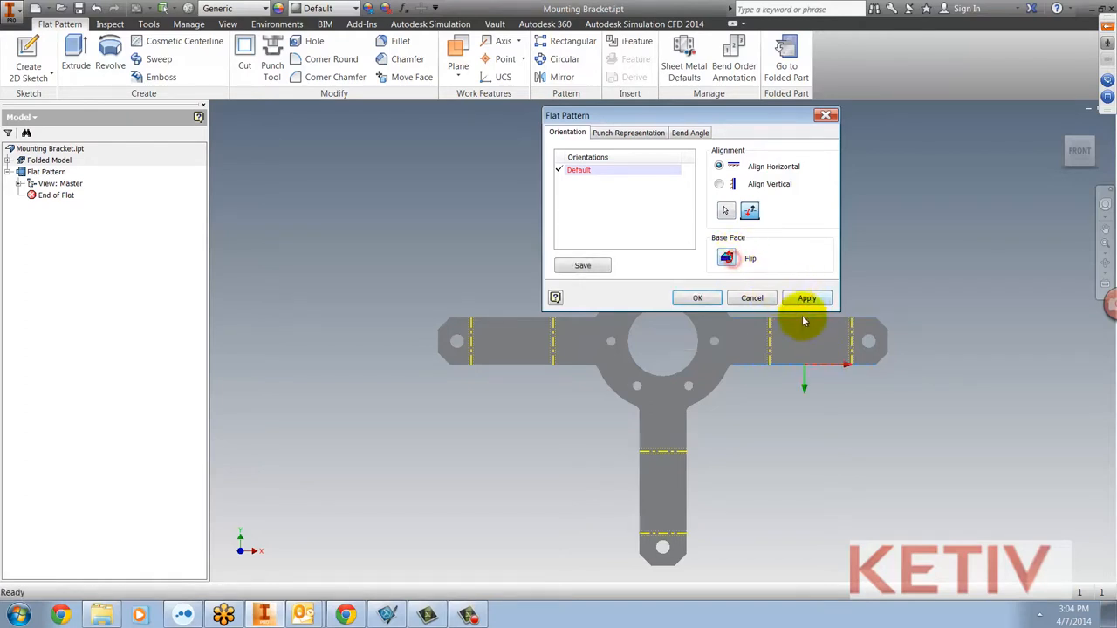
click(806, 297)
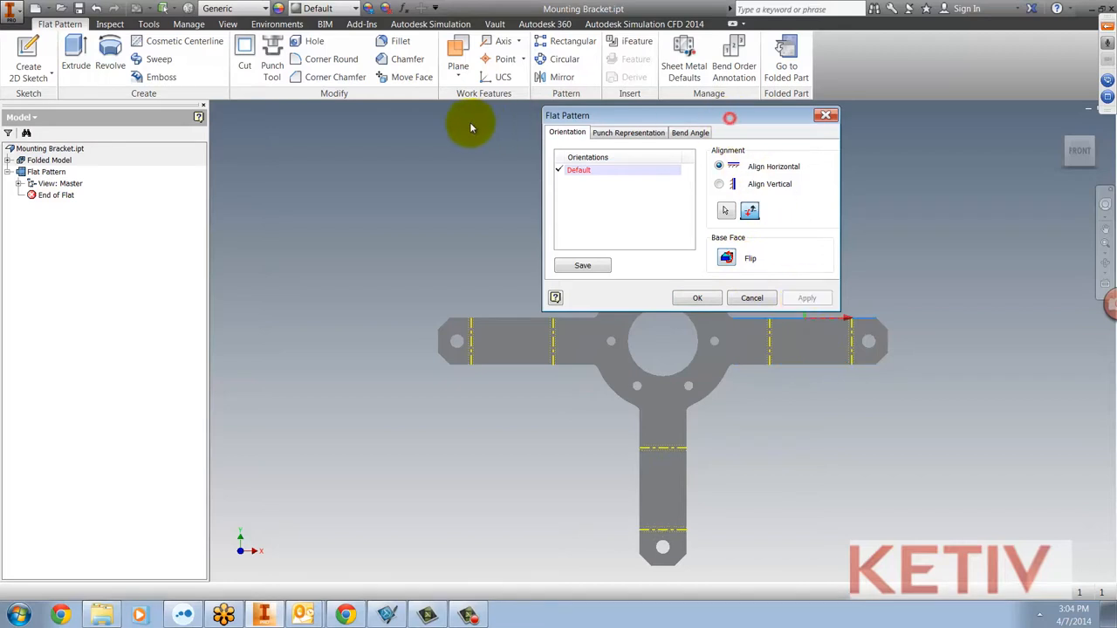
click(696, 297)
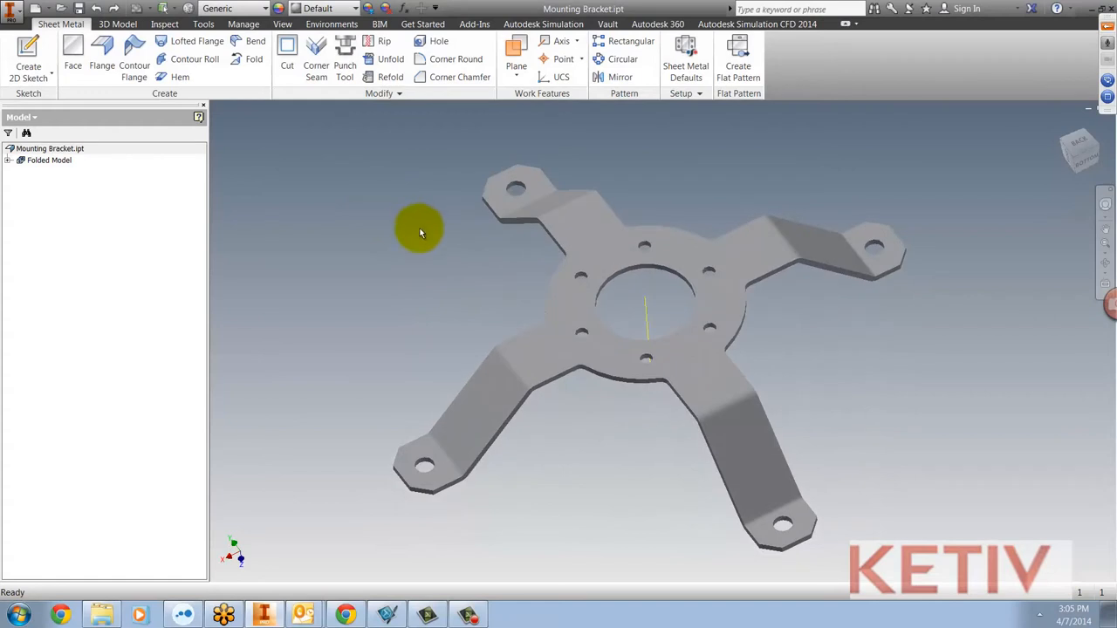
Give the bracket's central top face a Blue appearance, then orbit to the underside
click(583, 266)
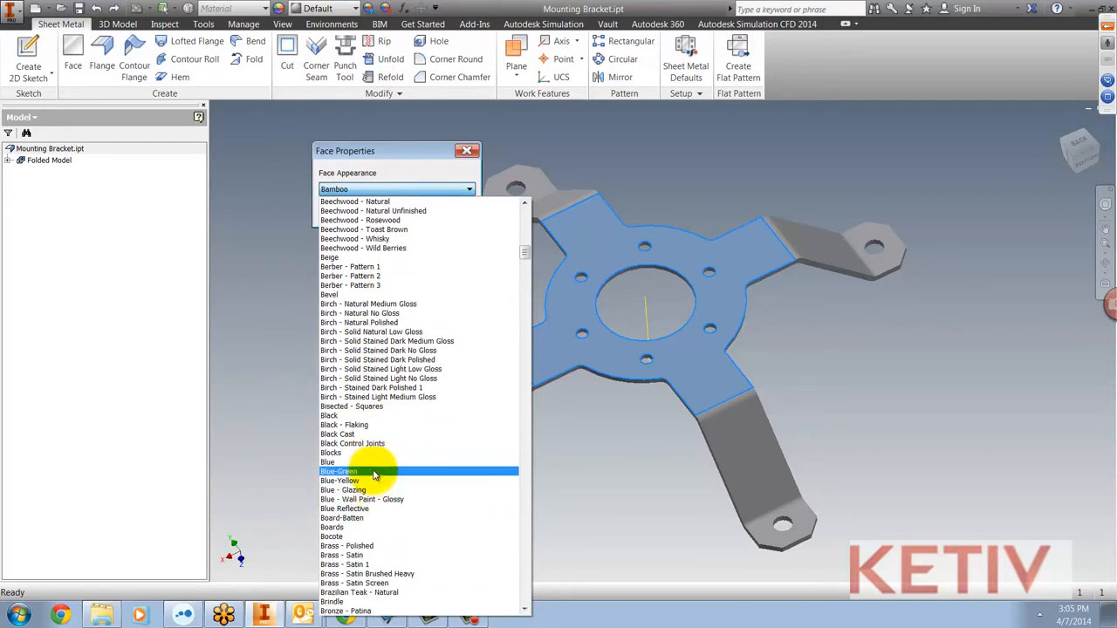
click(326, 461)
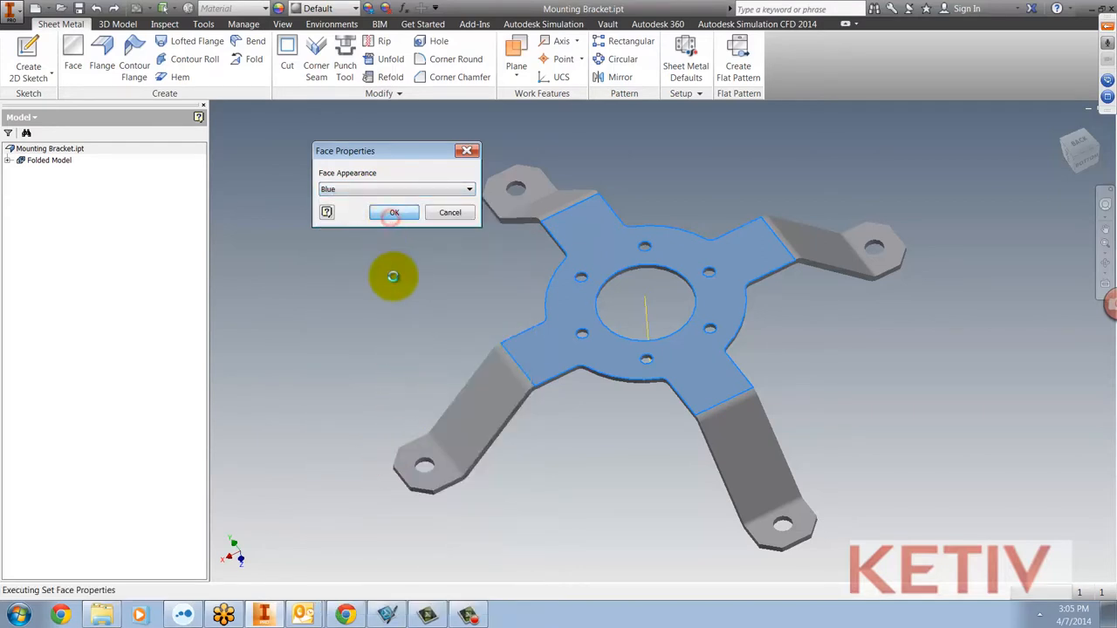
click(393, 212)
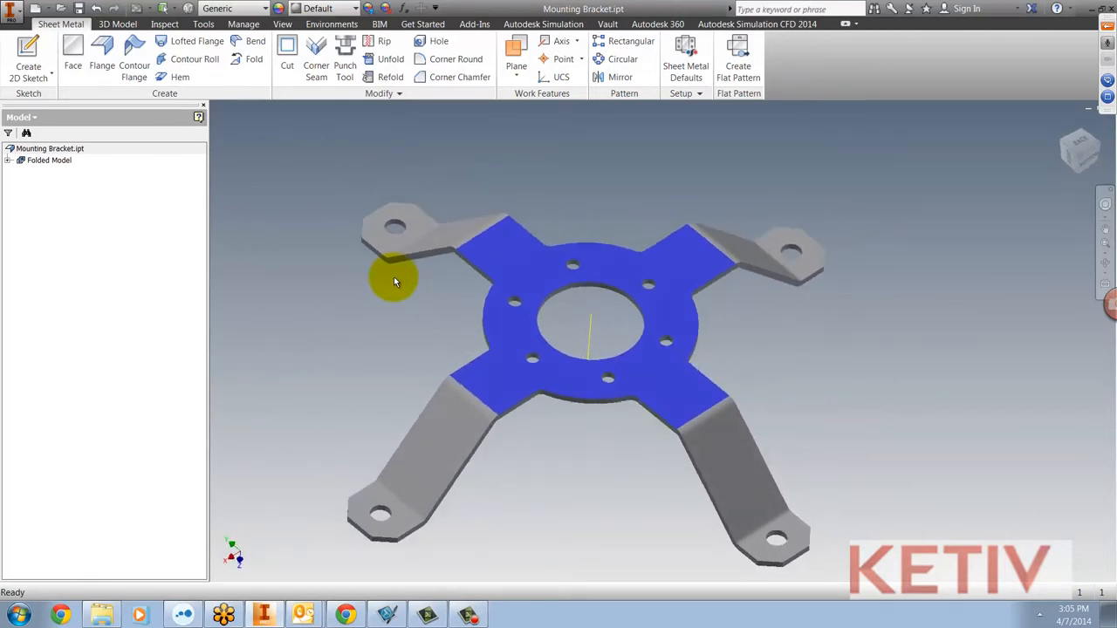
drag(392, 279, 392, 297)
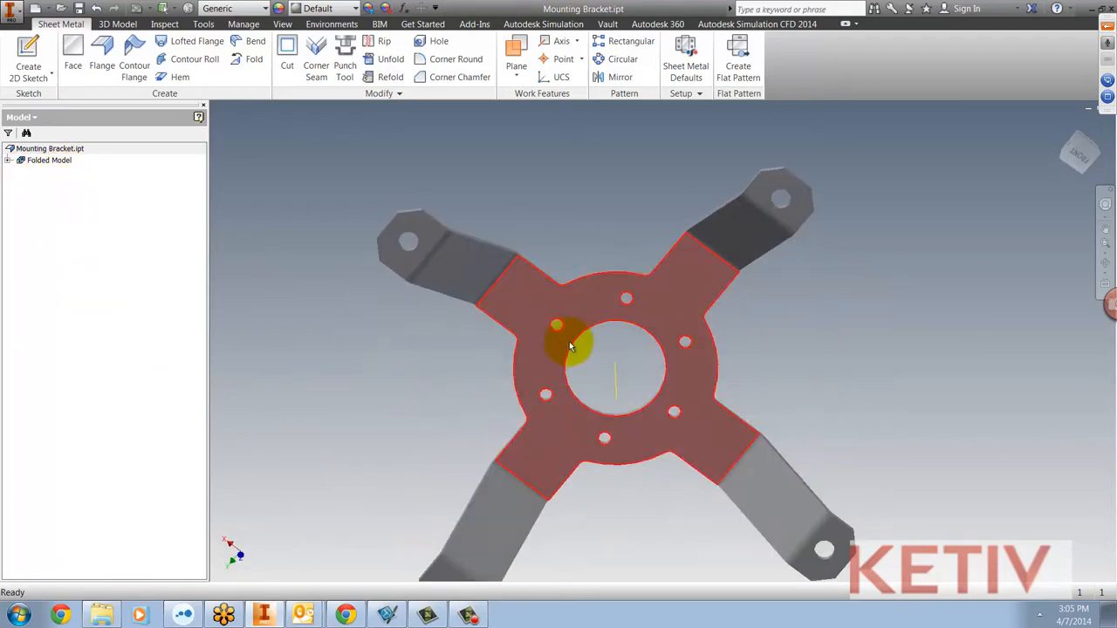
Select the uncoloured underside face and create a grey flat pattern from it
click(737, 65)
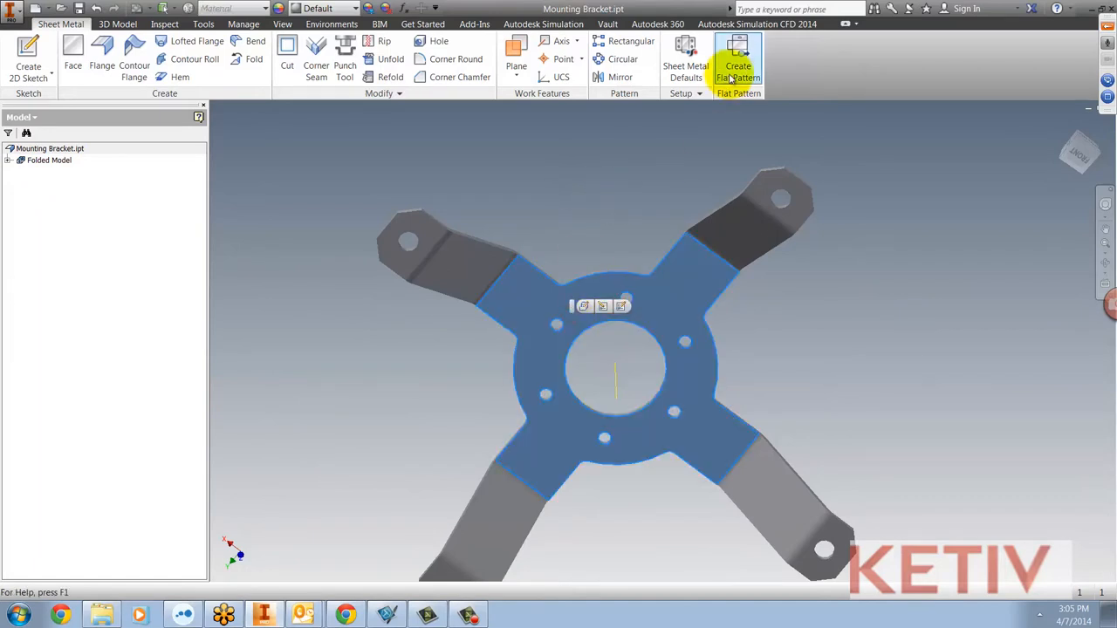
click(737, 66)
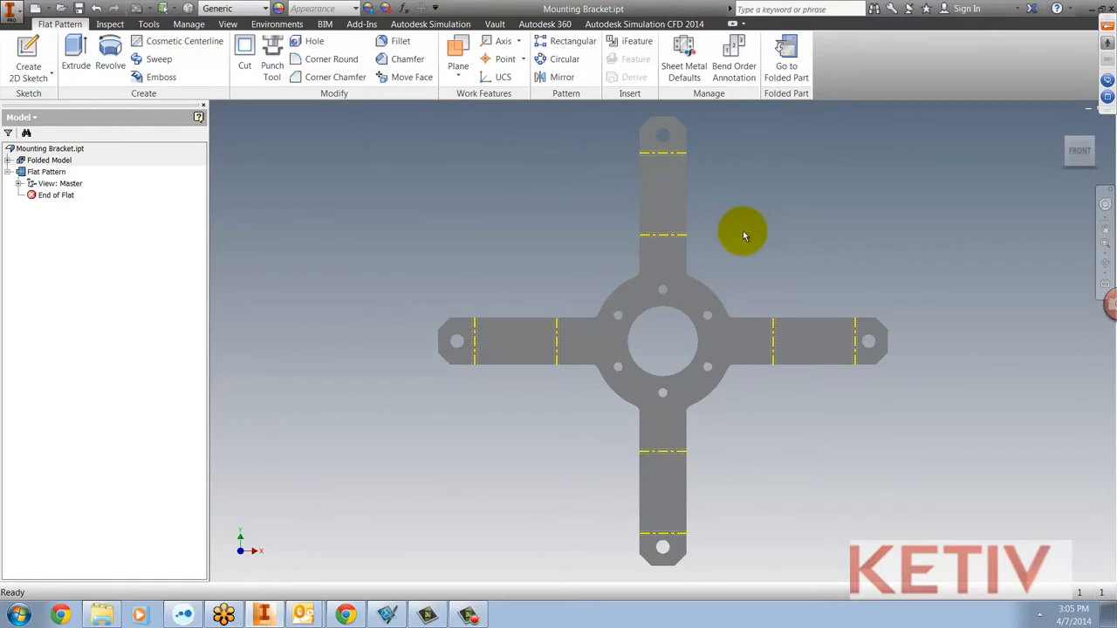
mouse_move(752, 229)
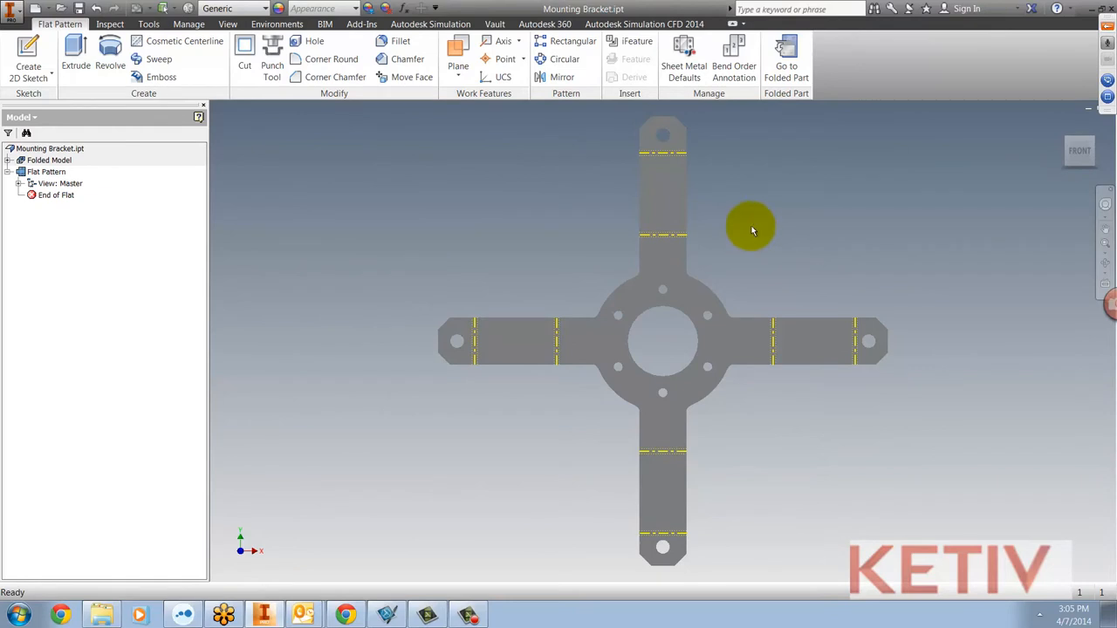
mouse_move(719, 228)
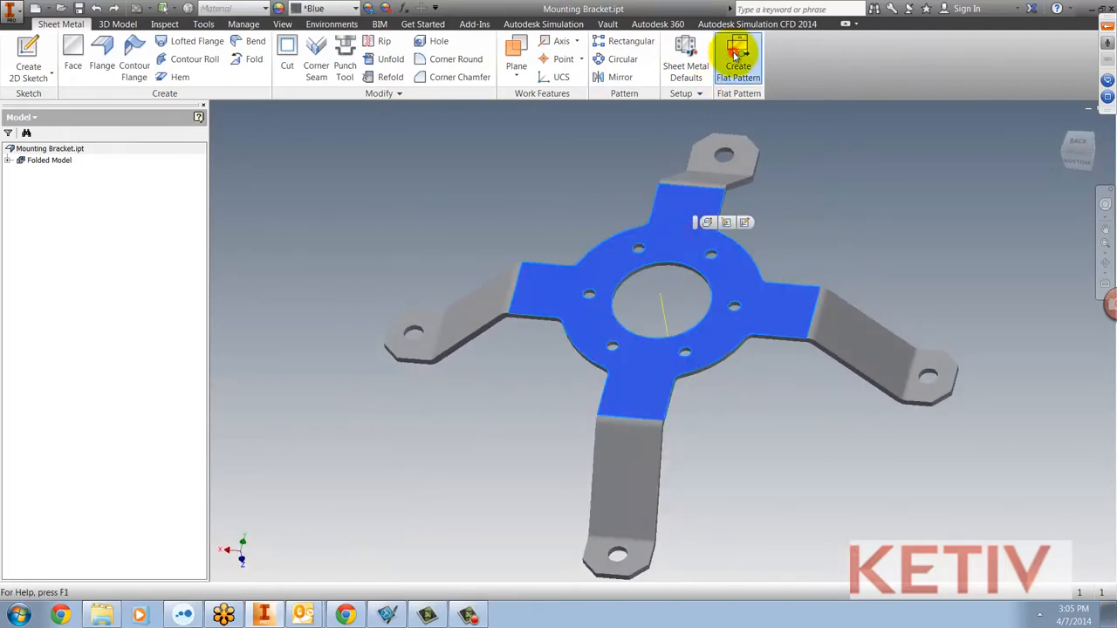
Create the flat pattern from the blue face so the unfolded bracket appears blue
click(738, 56)
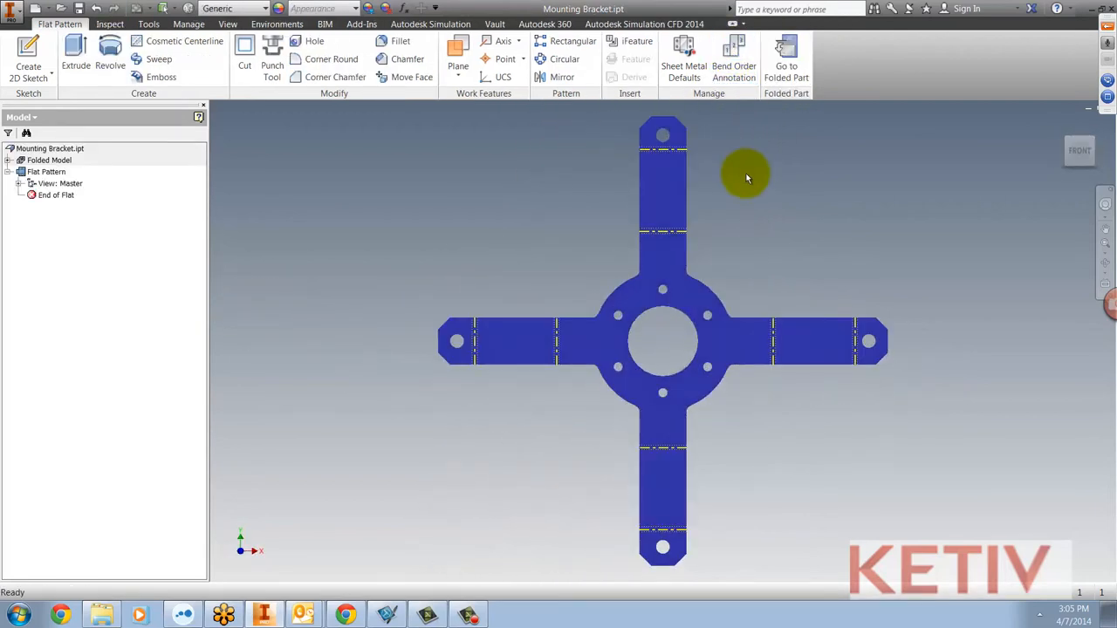